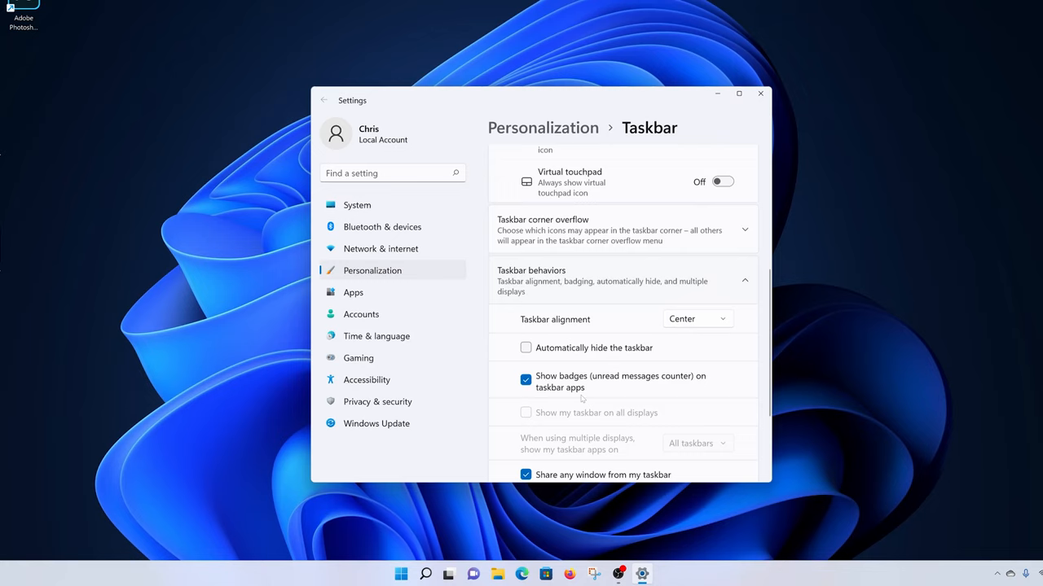
Scroll through the Taskbar personalization page before moving to Colors
{"action": "scroll", "scroll_direction": "down", "scroll_amount": 3}
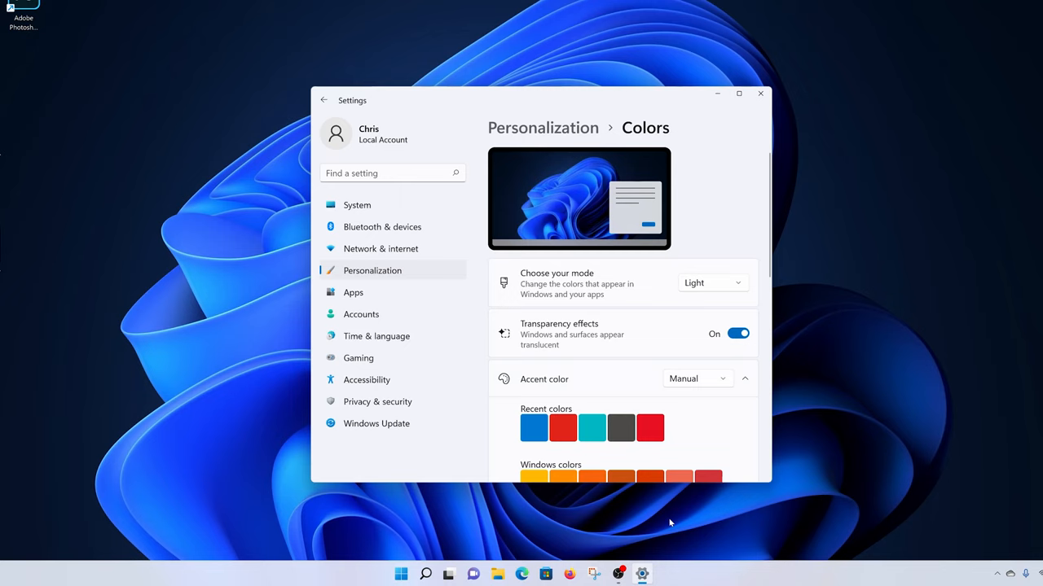
Switch Transparency effects Off and close Settings to show the desktop
{"action": "left_click", "coordinate": [736, 333]}
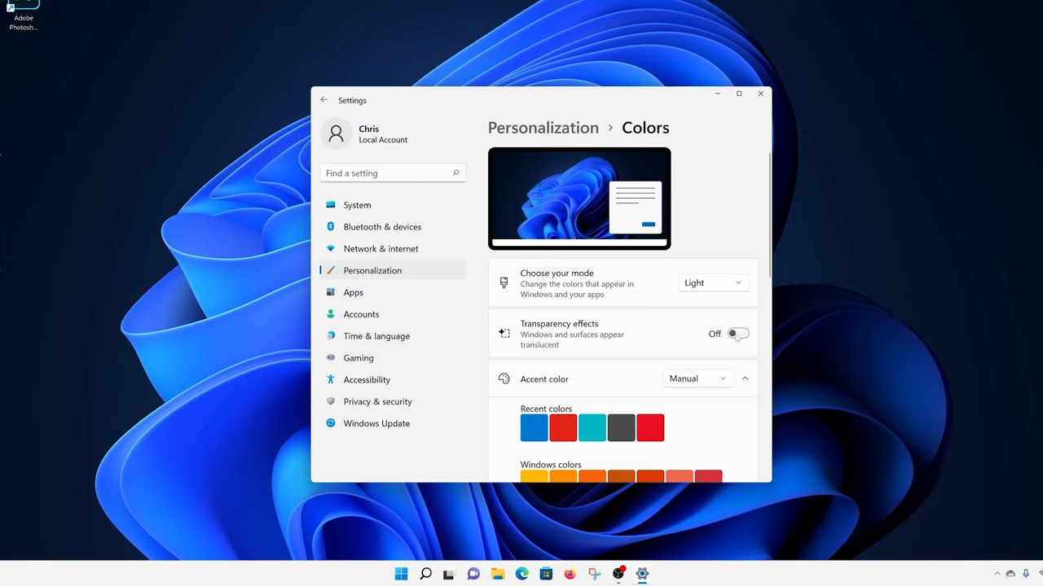
{"action": "left_click", "coordinate": [737, 334]}
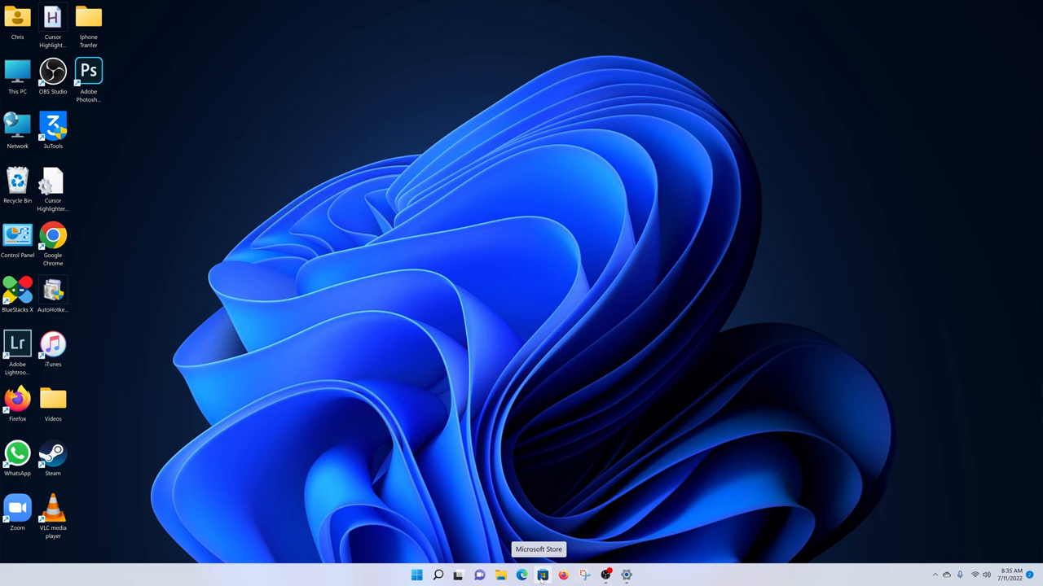
Search the system for 'store' to reach Microsoft Store and find Lively Wallpaper
{"action": "left_click", "coordinate": [437, 575]}
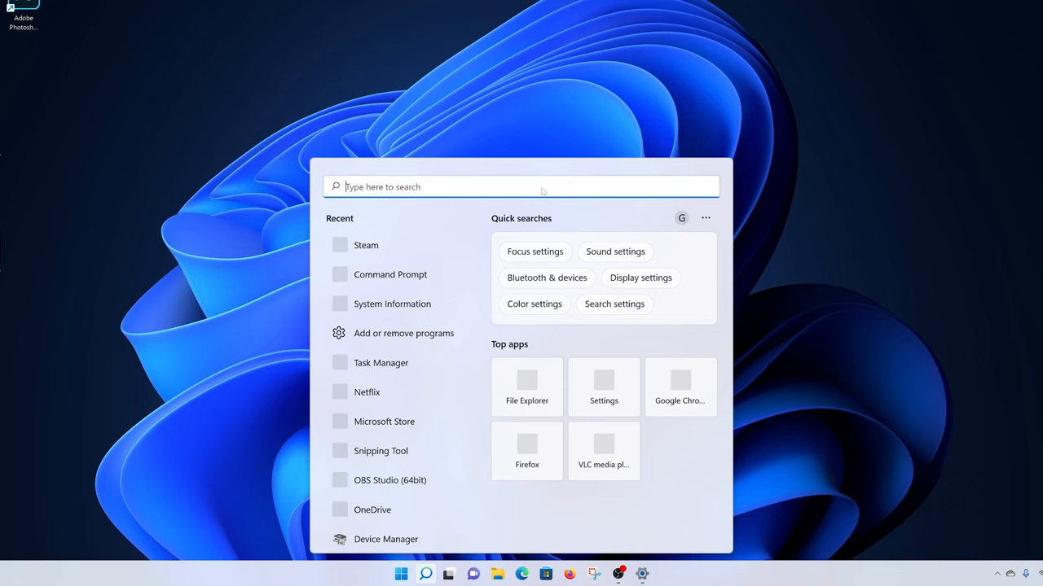
{"action": "type", "text": "store"}
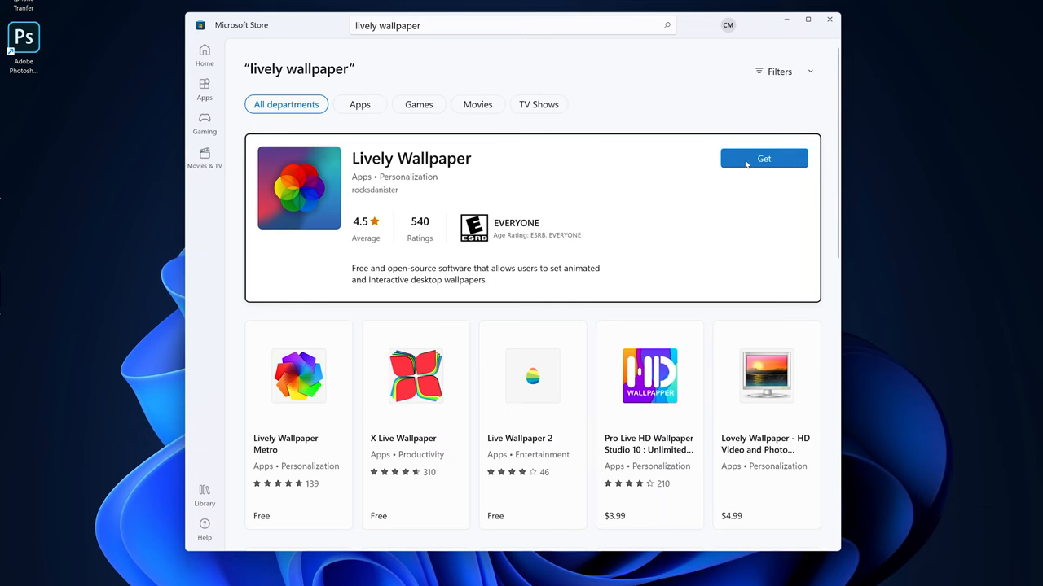
Get Lively Wallpaper from the Store and launch it to its wallpaper library
{"action": "left_click", "coordinate": [762, 158]}
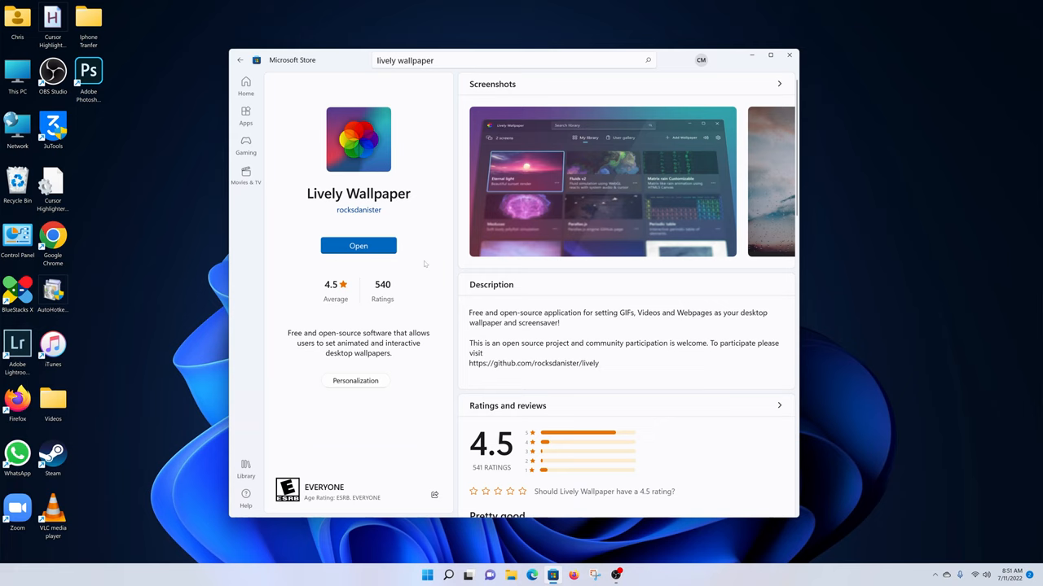
{"action": "left_click", "coordinate": [358, 245]}
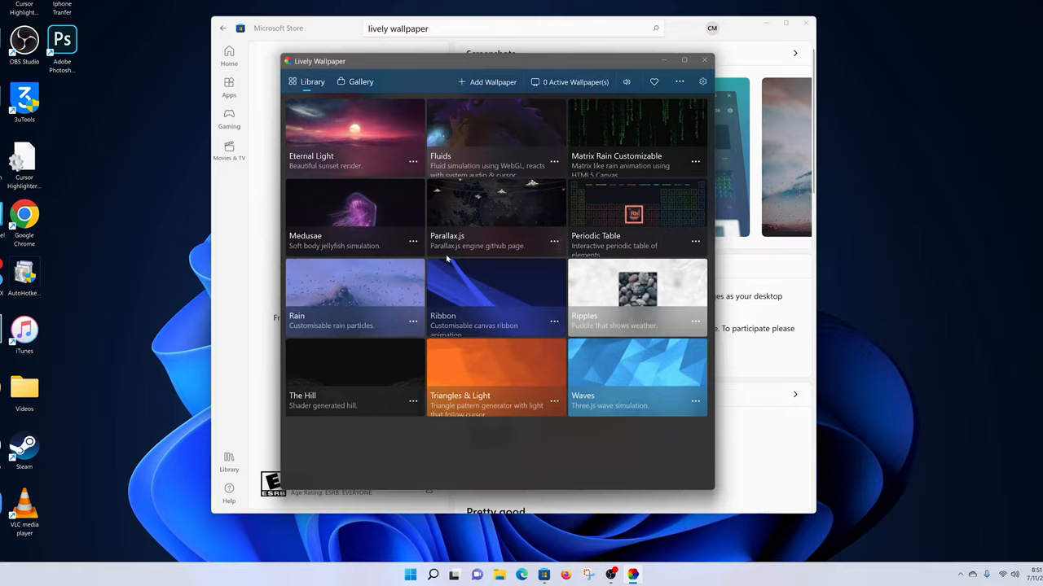
Set Lively's System Taskbar Theme to Clear so the taskbar turns transparent
{"action": "left_click", "coordinate": [702, 81]}
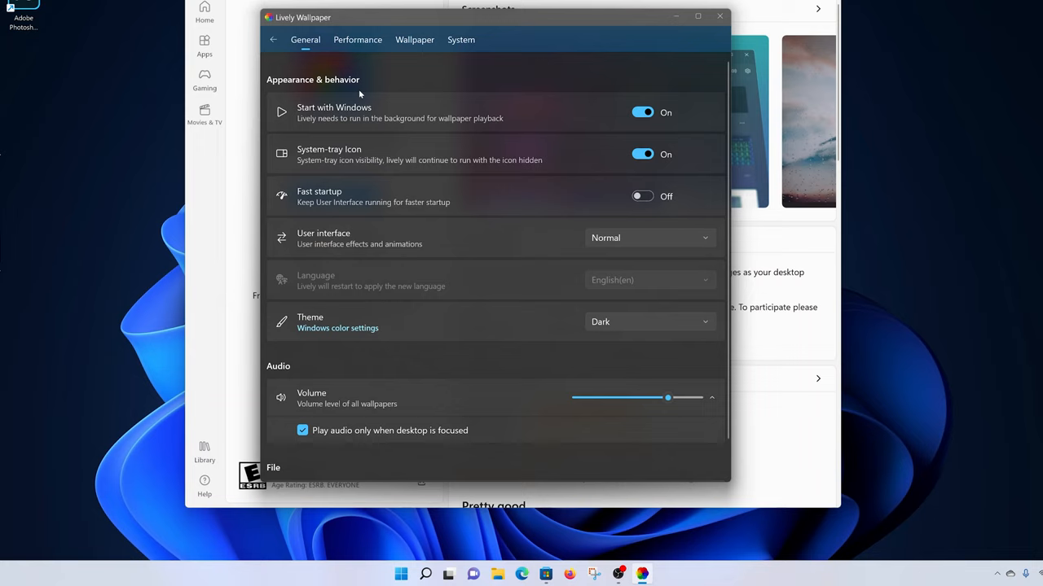
{"action": "left_click", "coordinate": [461, 39]}
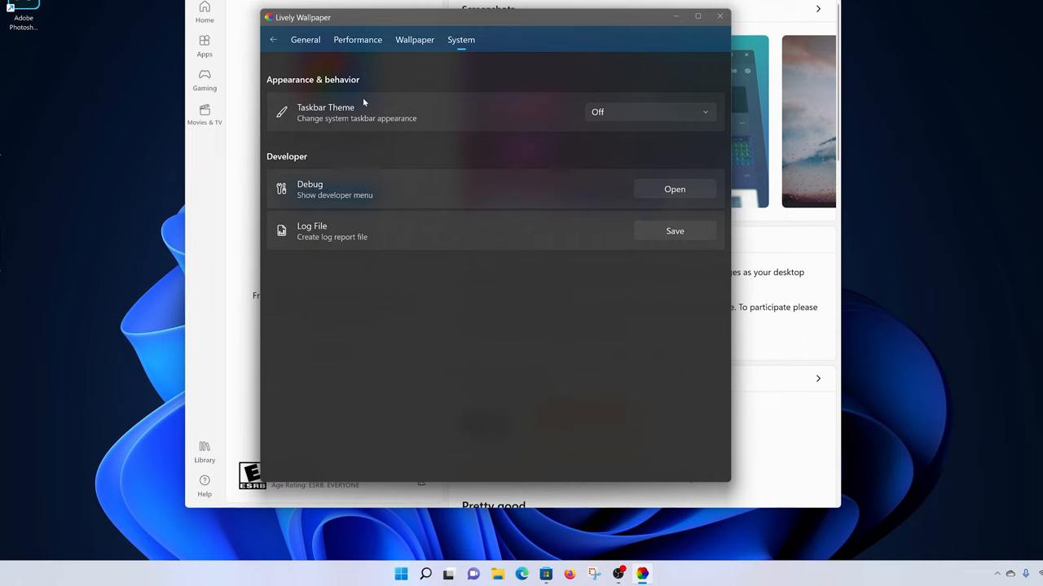
{"action": "left_click", "coordinate": [648, 110]}
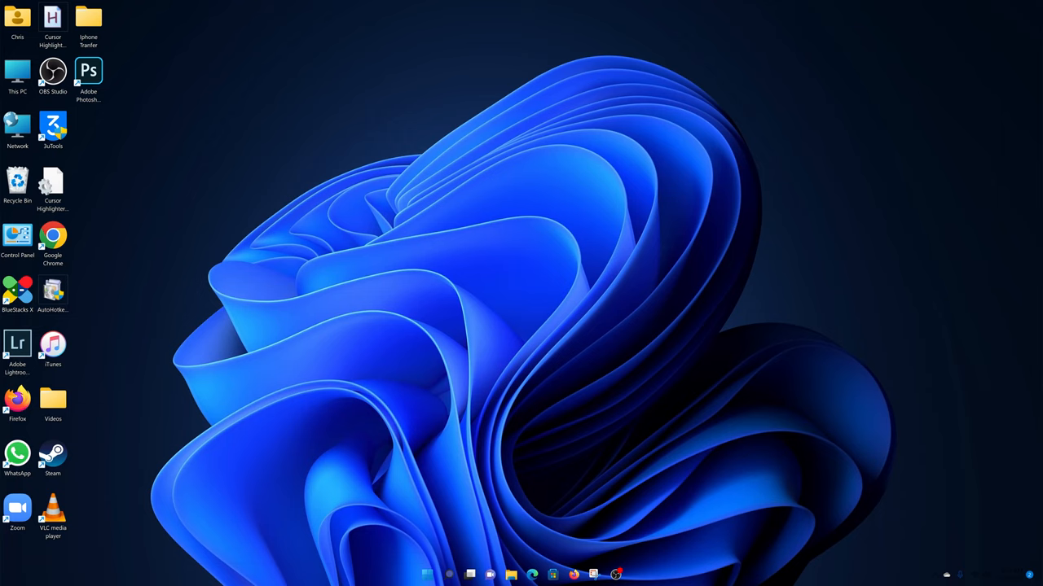
{"action": "mouse_move", "coordinate": [461, 417]}
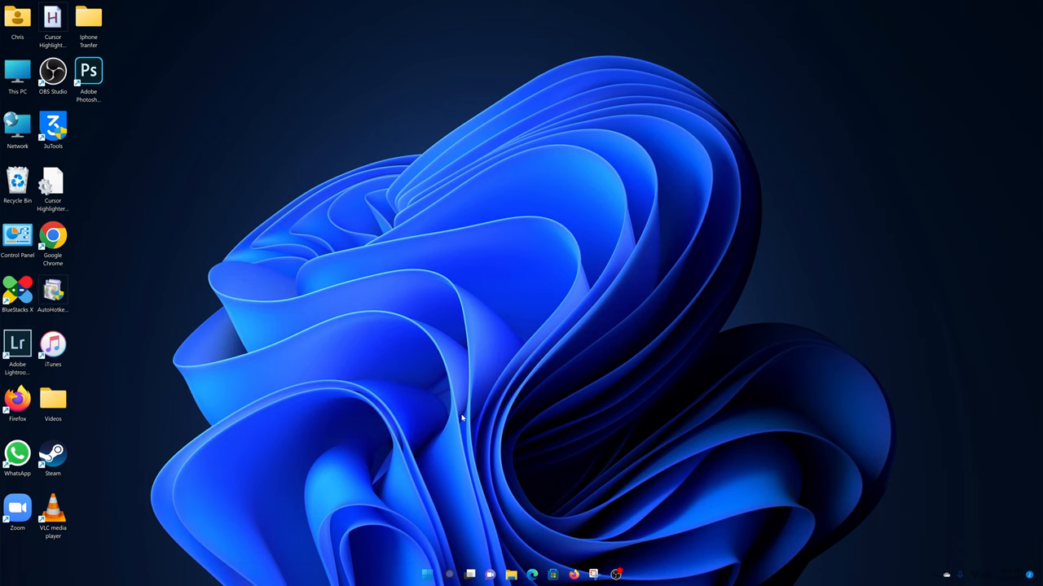
{"action": "mouse_move", "coordinate": [551, 479]}
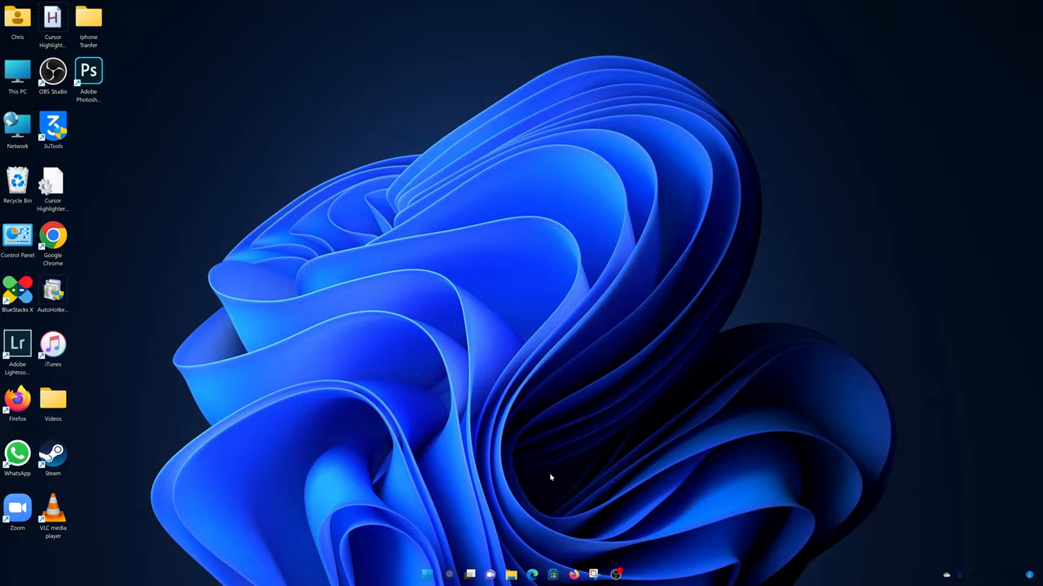